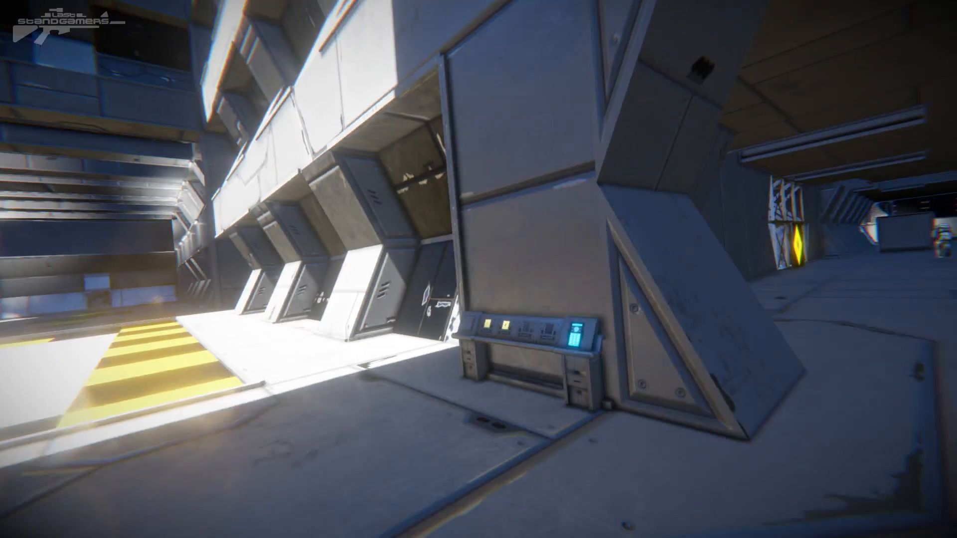
{"action": "mouse_move", "coordinate": [479, 269]}
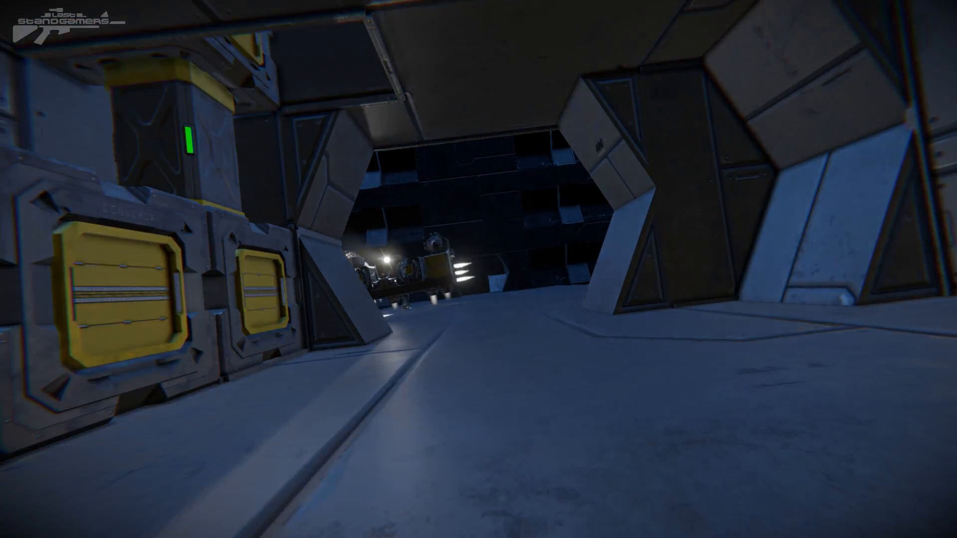